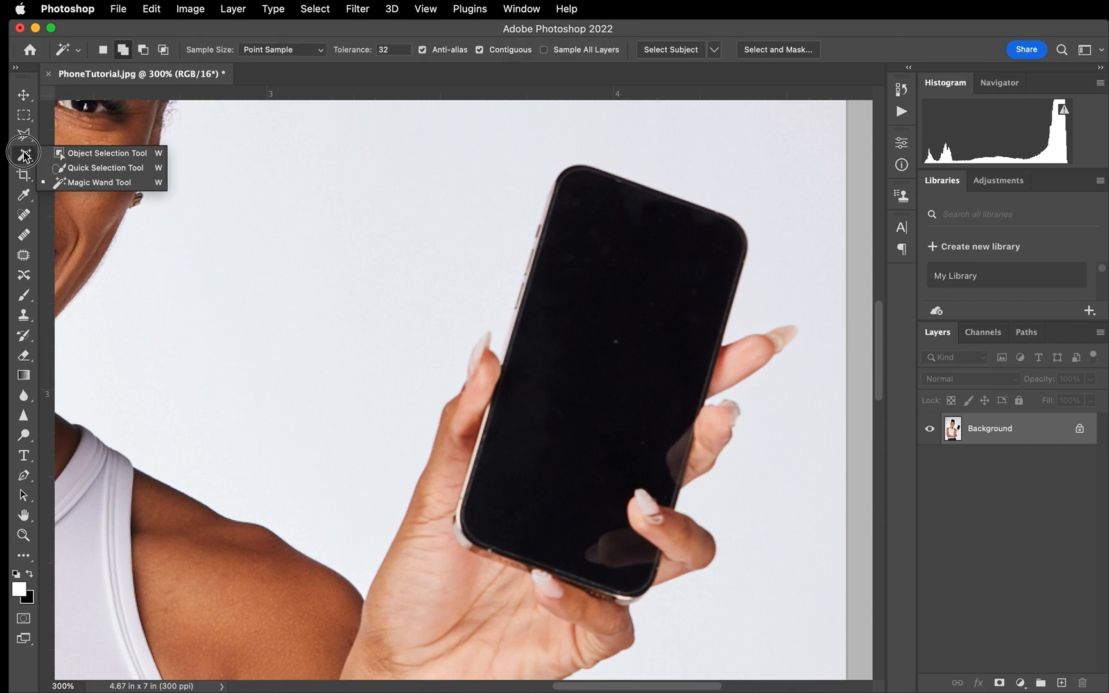
# Select the phone's black screen with the Quick Selection Tool.
pyautogui.click(102, 168)
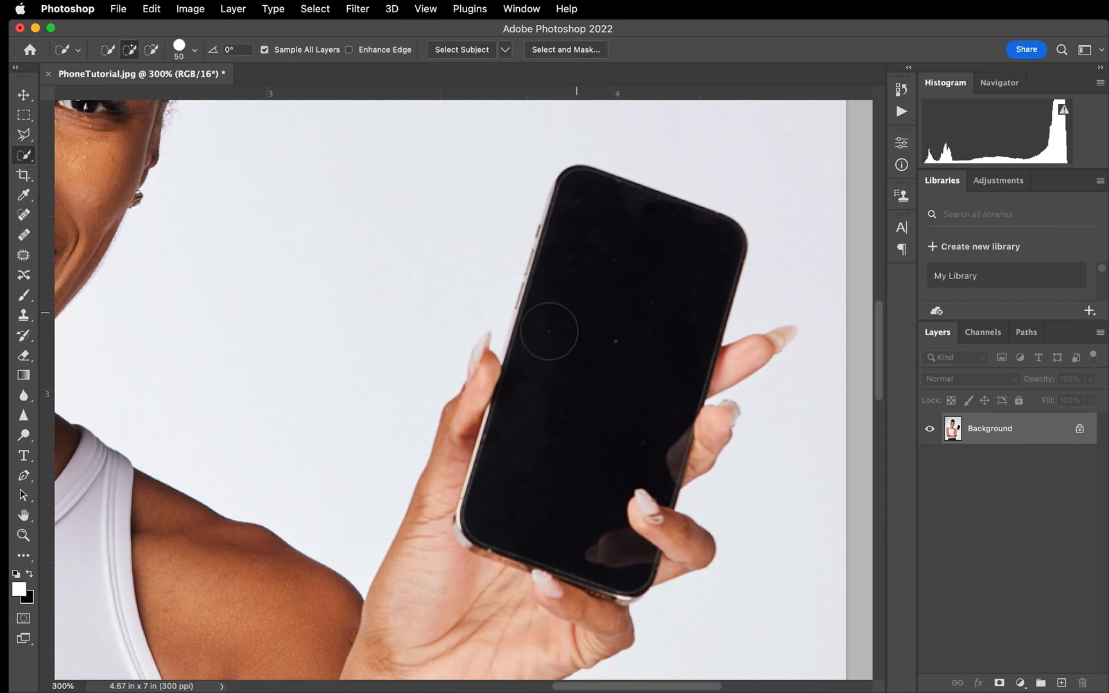
pyautogui.click(462, 49)
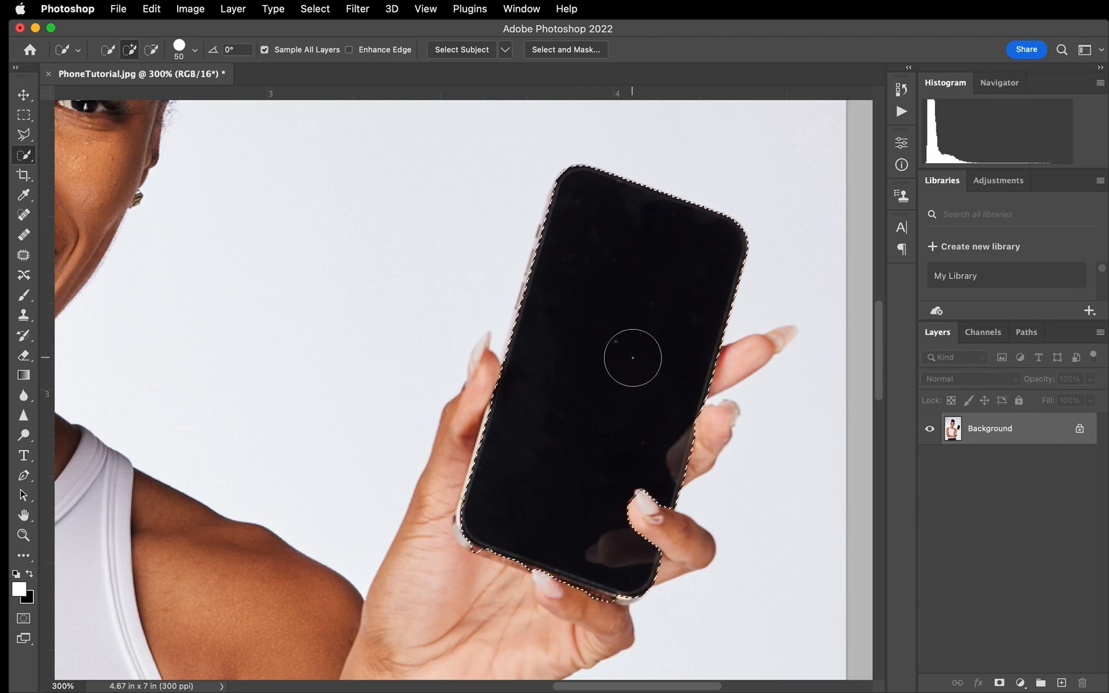
pyautogui.moveTo(384, 312)
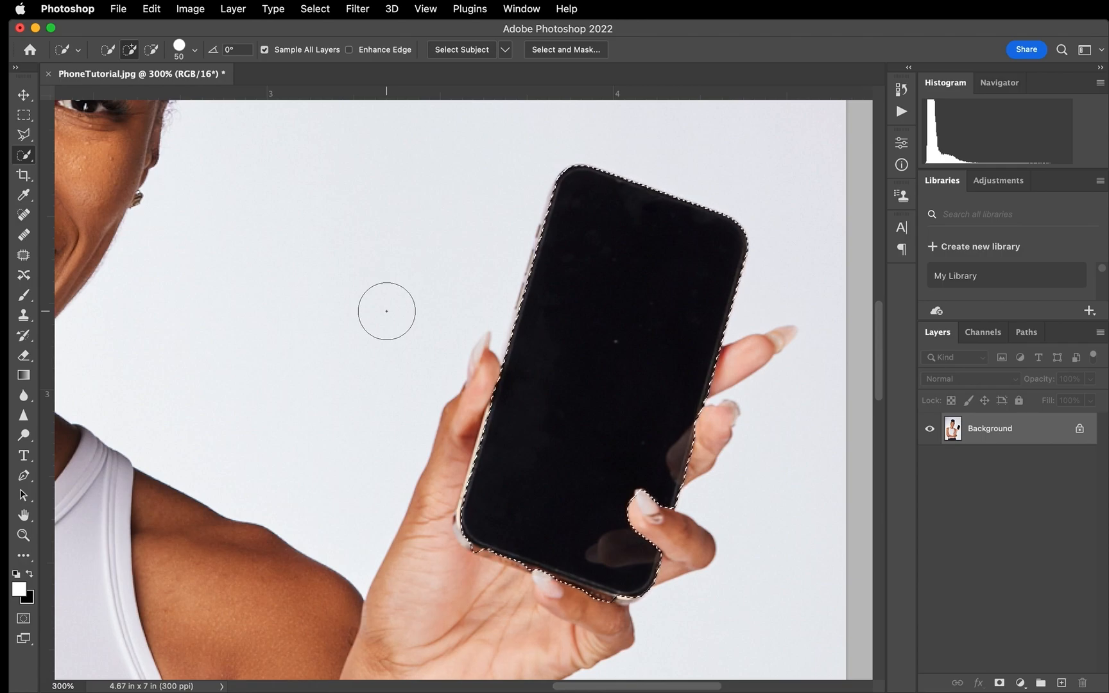
# Switch to the Polygonal Lasso Tool in subtract-from-selection mode.
pyautogui.click(24, 135)
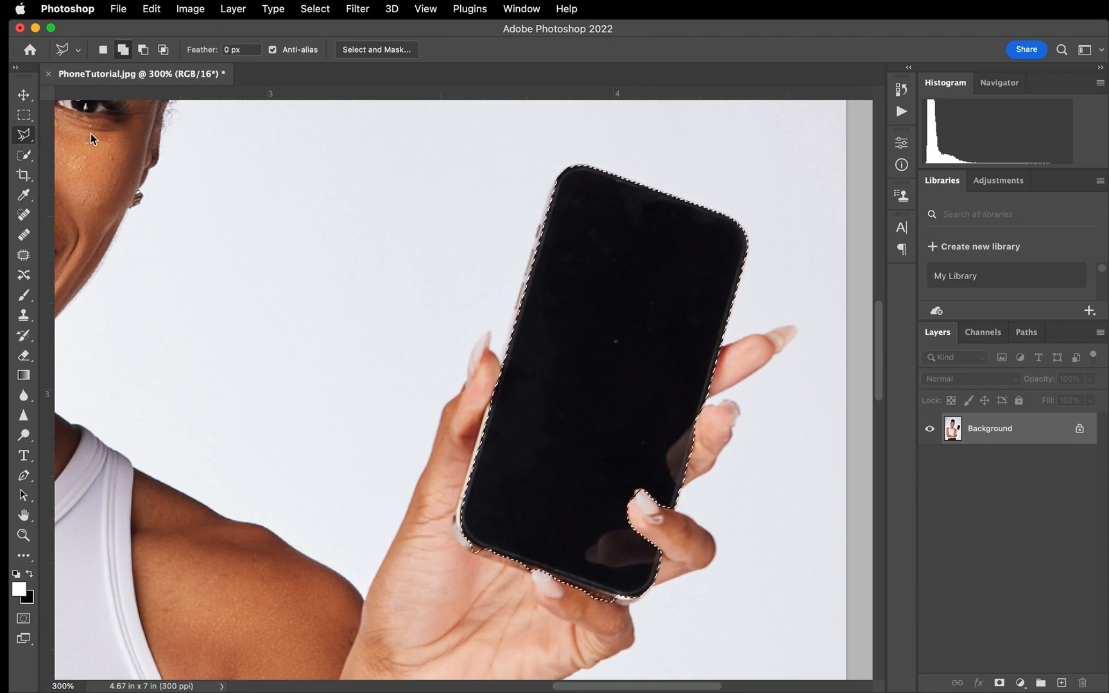
pyautogui.click(144, 50)
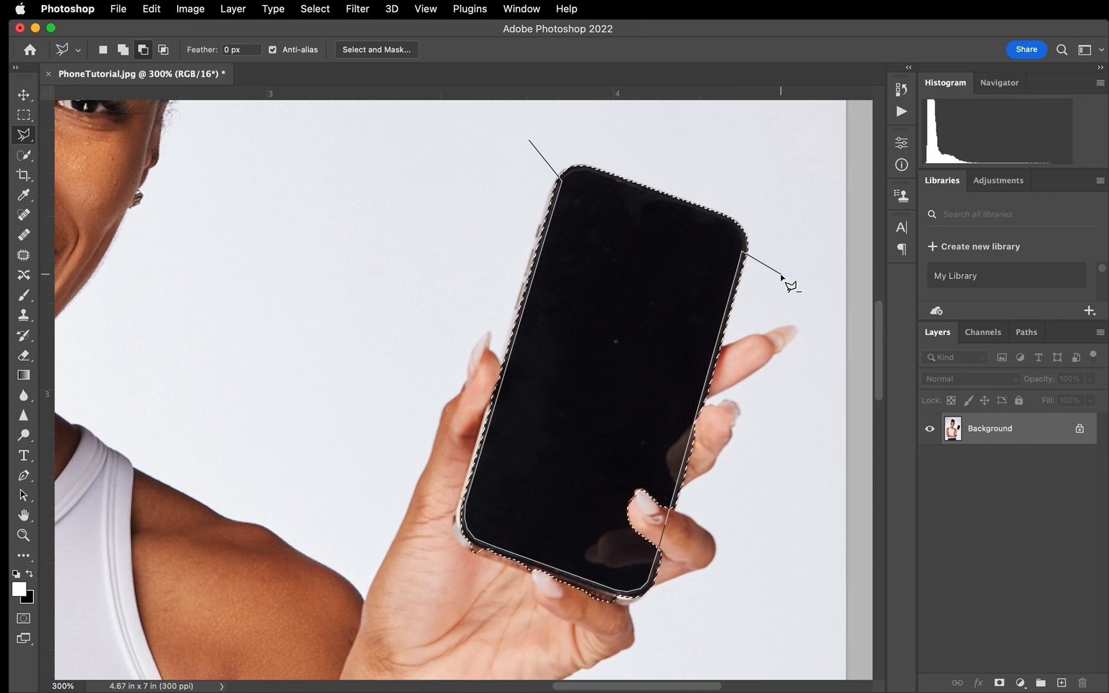
pyautogui.moveTo(824, 344)
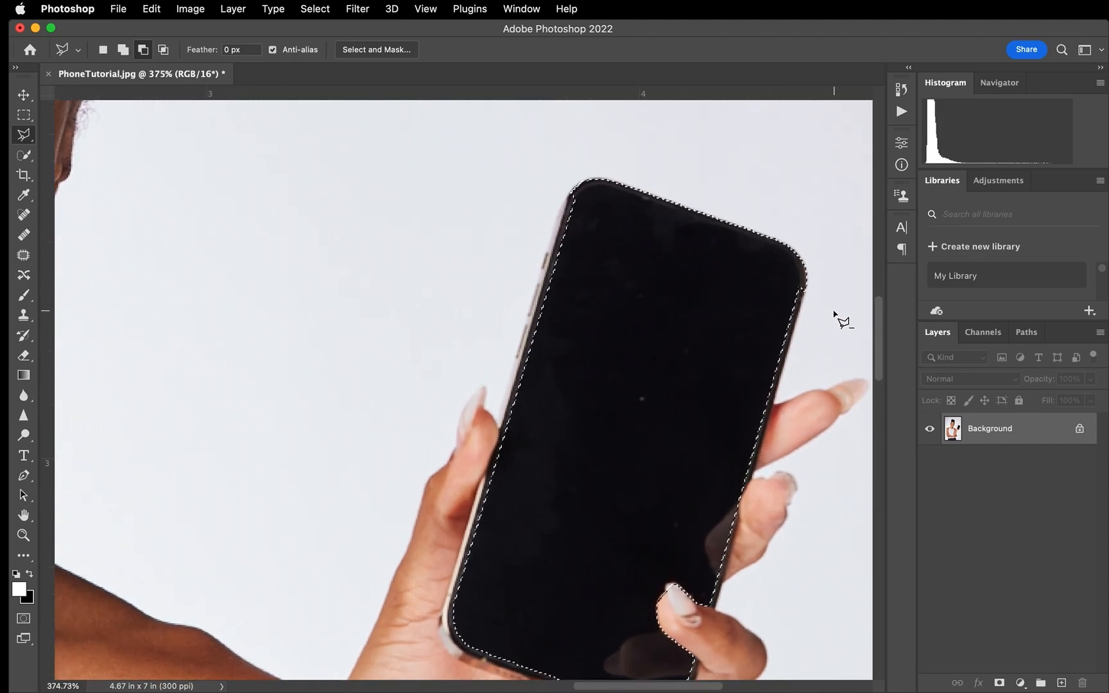
pyautogui.moveTo(804, 287)
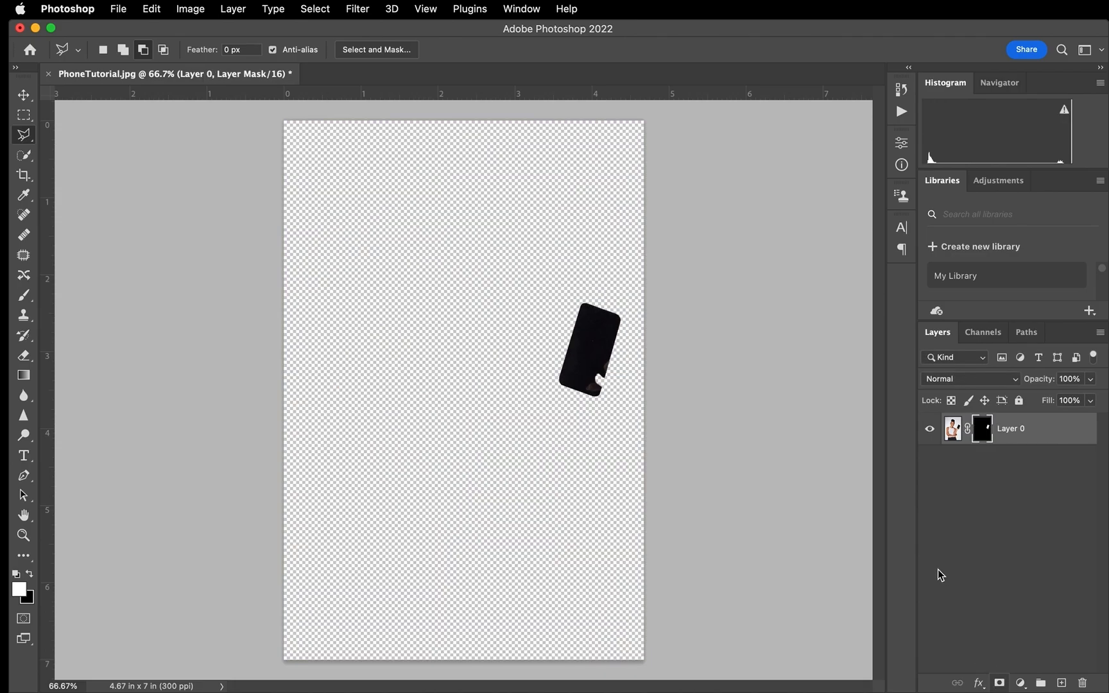
pyautogui.moveTo(606, 295)
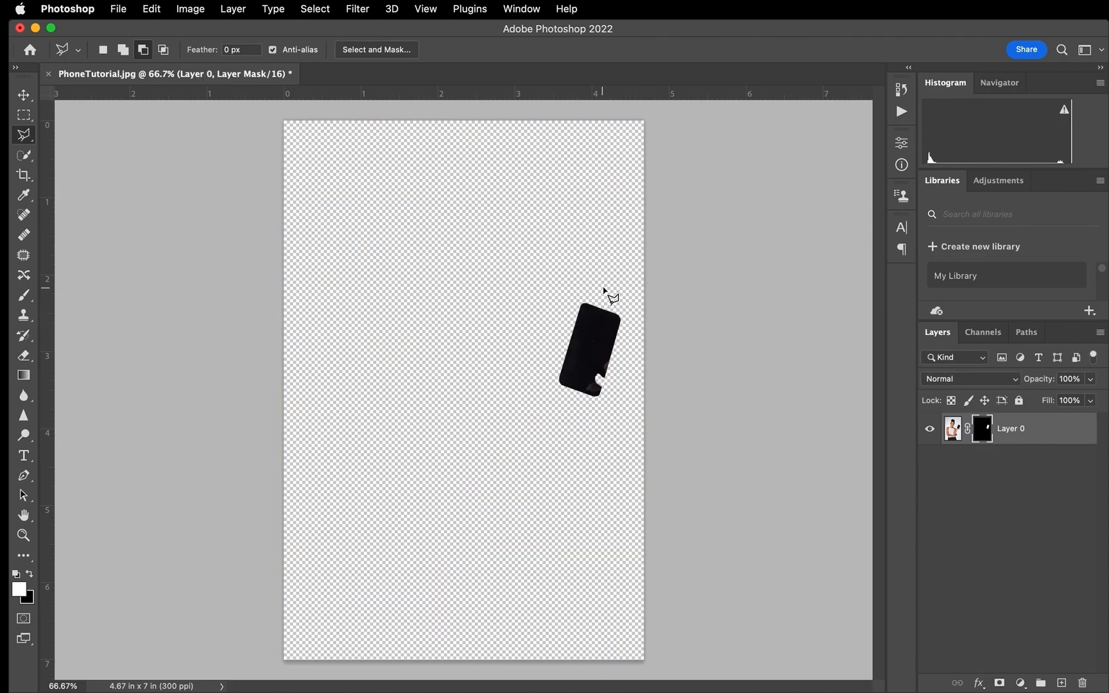
pyautogui.moveTo(588, 362)
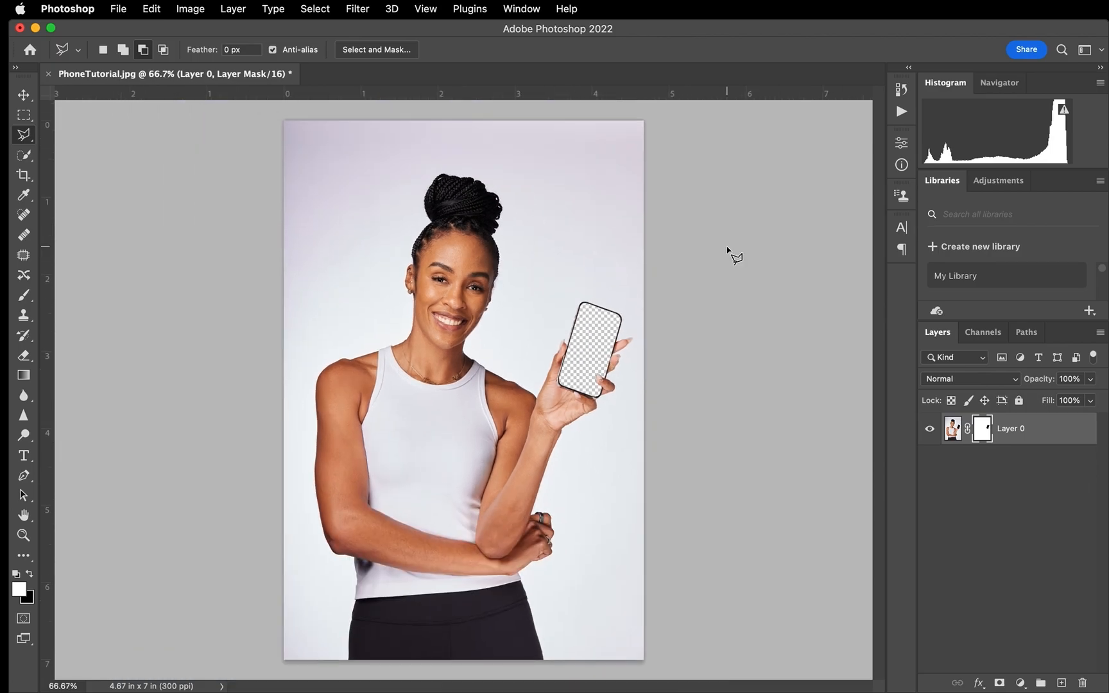
pyautogui.moveTo(255, 20)
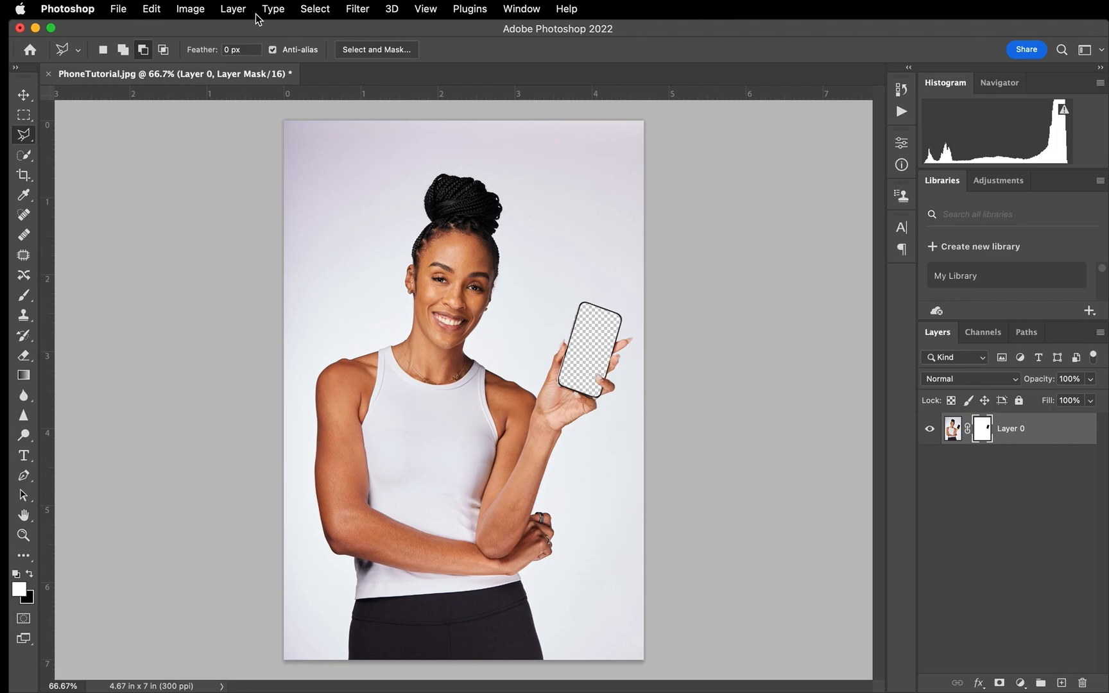